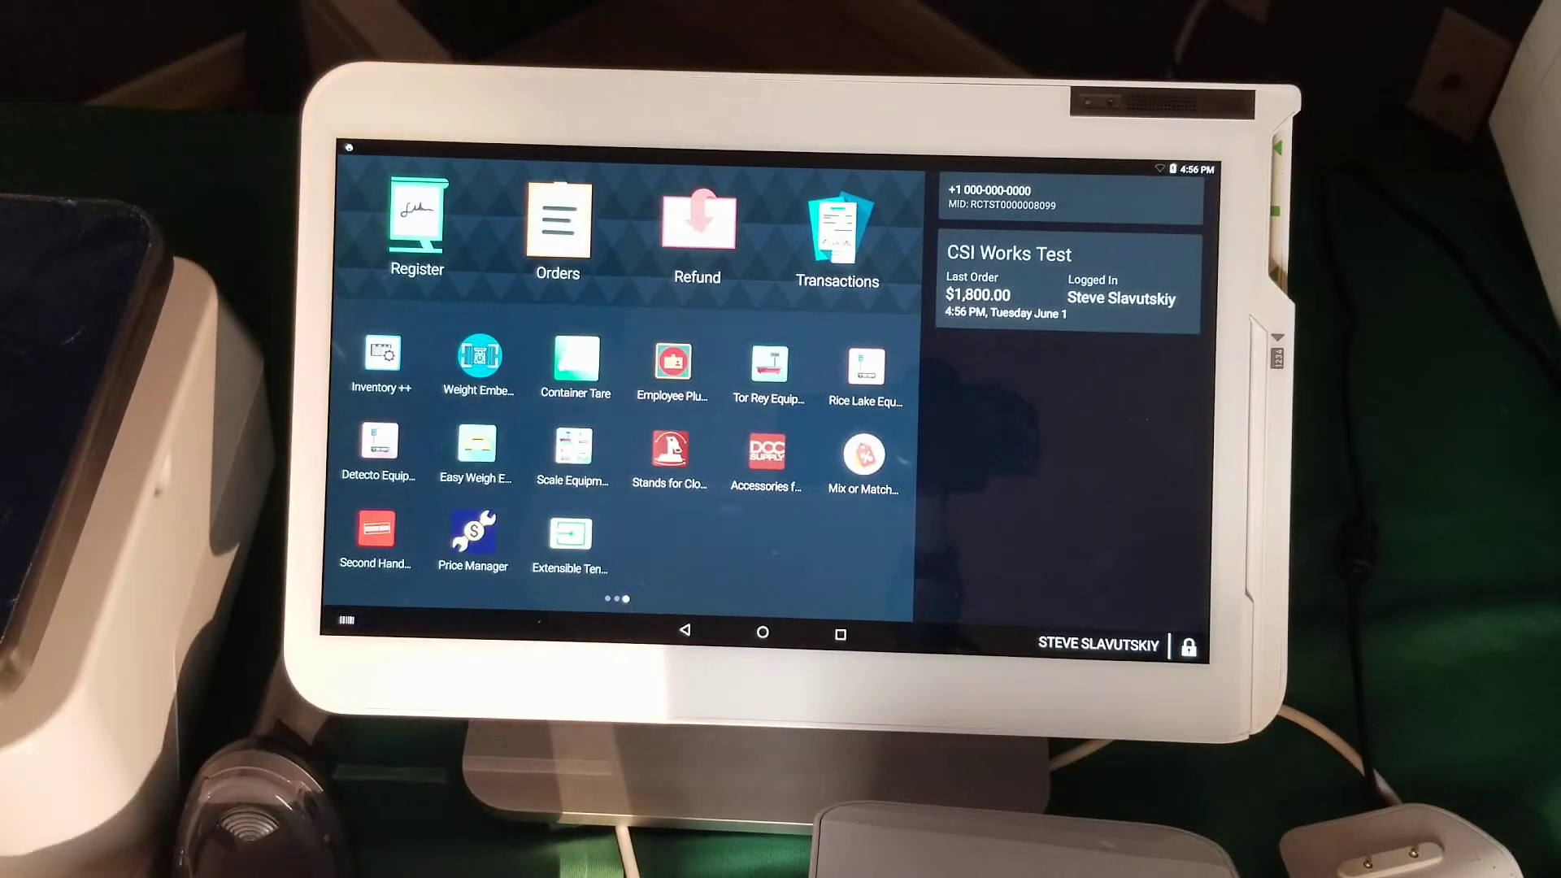
# - Open Wi-Fi settings showing Wi-Fi on and the list of nearby networks
pyautogui.click(416, 217)
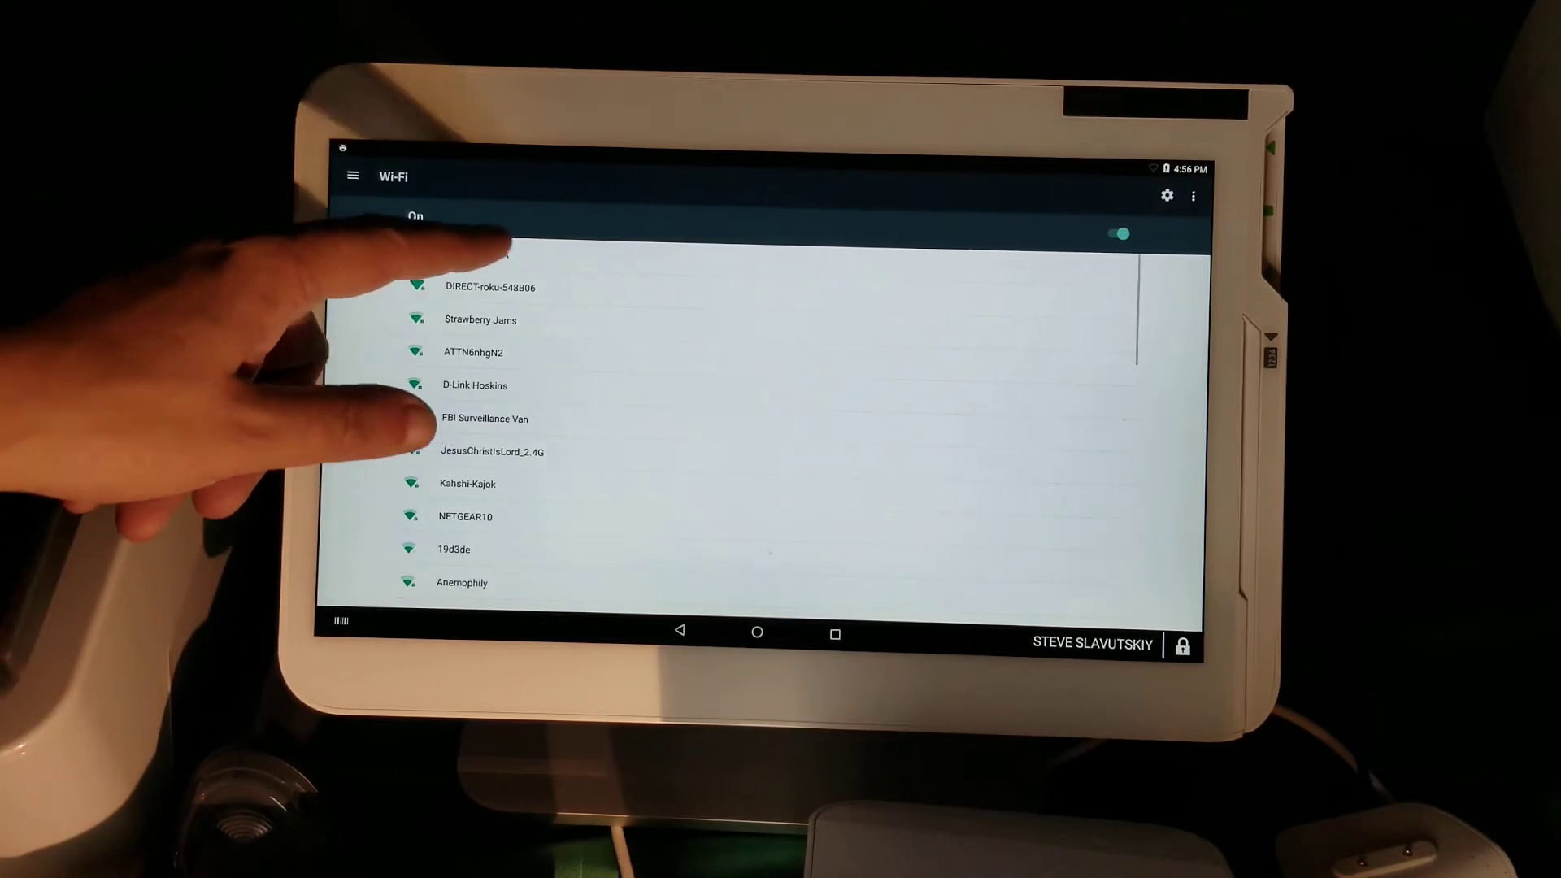
# - Join ATTWTAG4TA with its password and return to the home screen
pyautogui.click(475, 252)
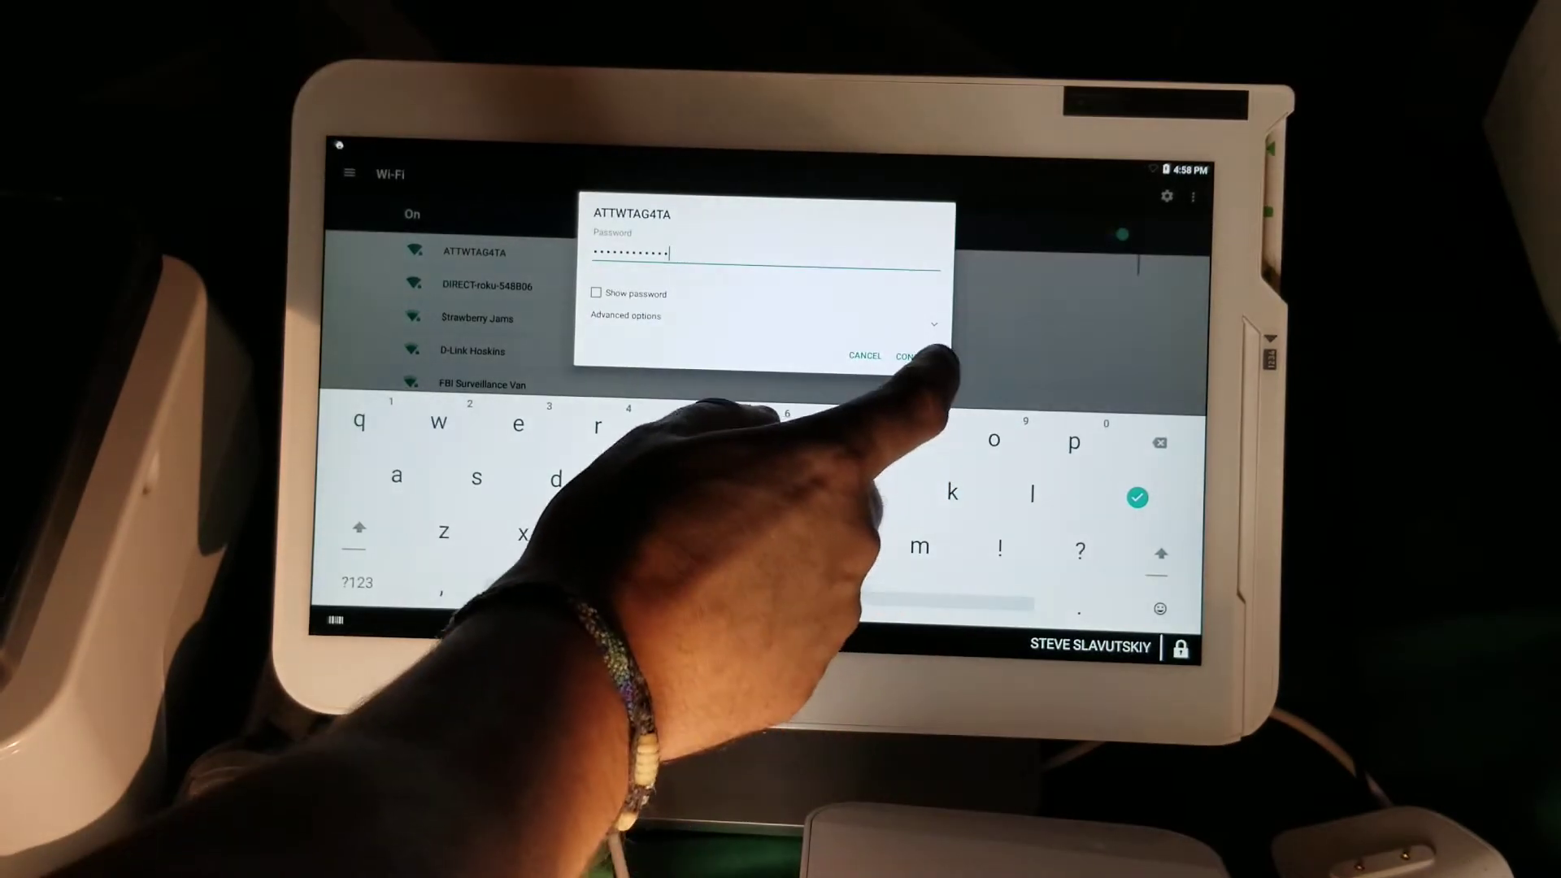
pyautogui.click(904, 356)
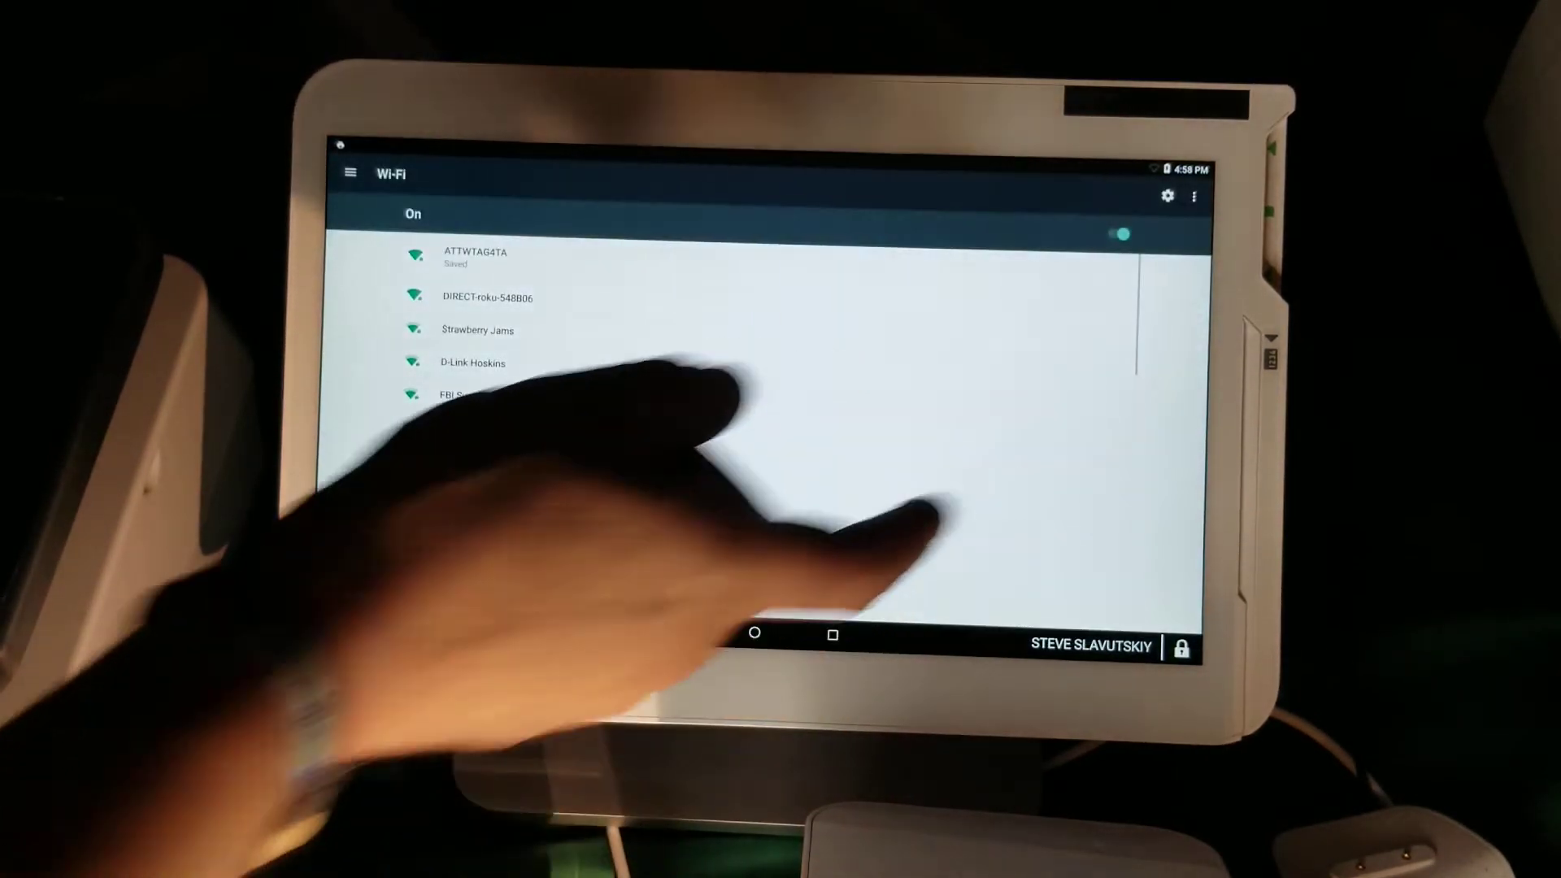
pyautogui.click(475, 257)
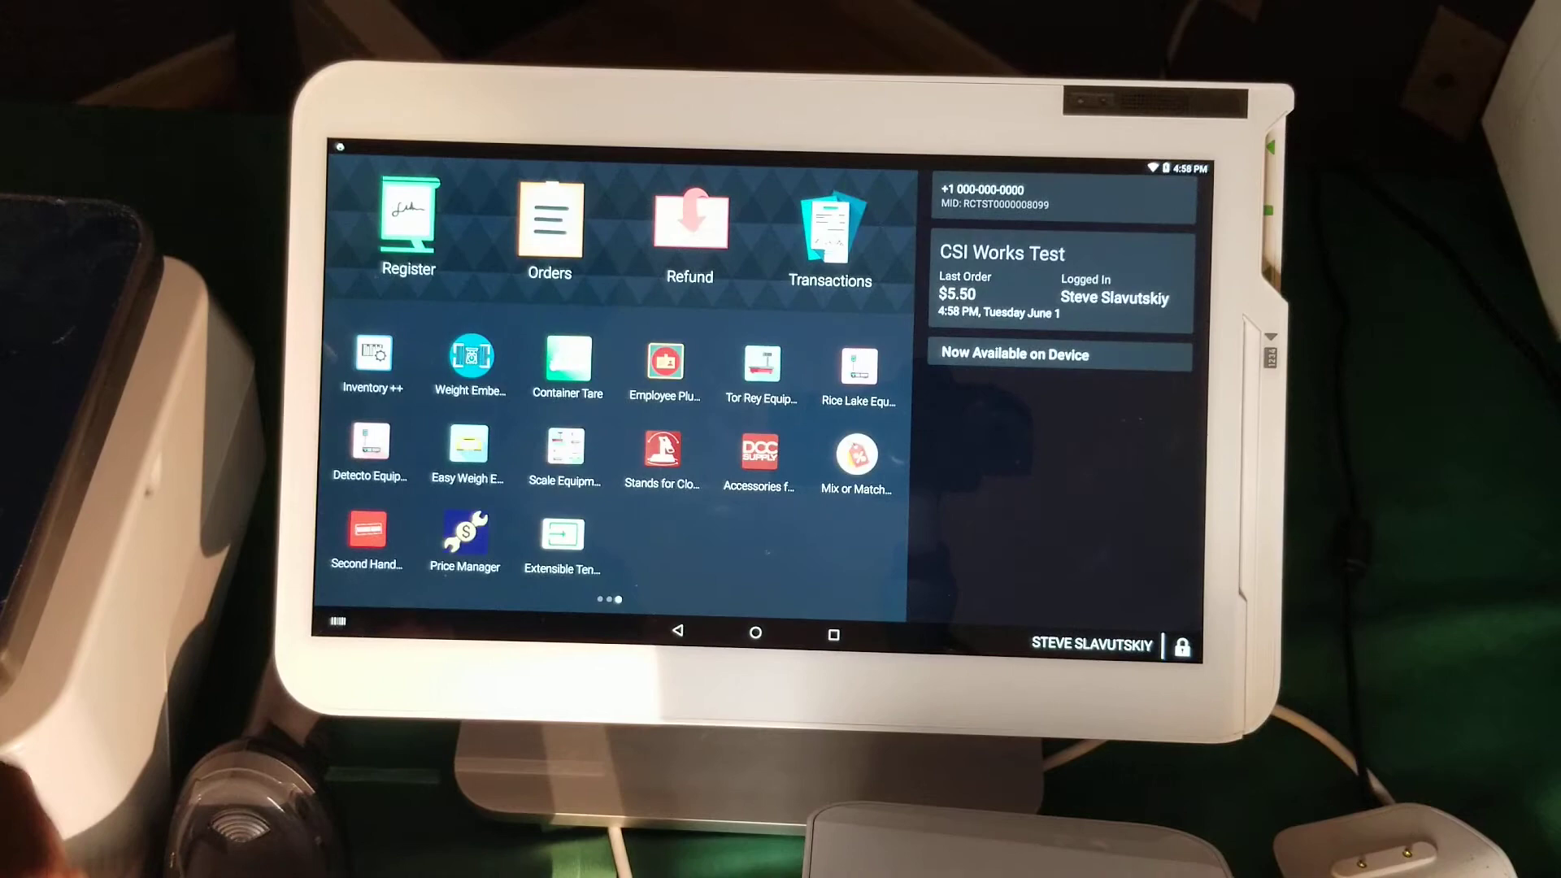
# - Launch the Register app from the home screen, showing a $0.00 current order
pyautogui.click(406, 216)
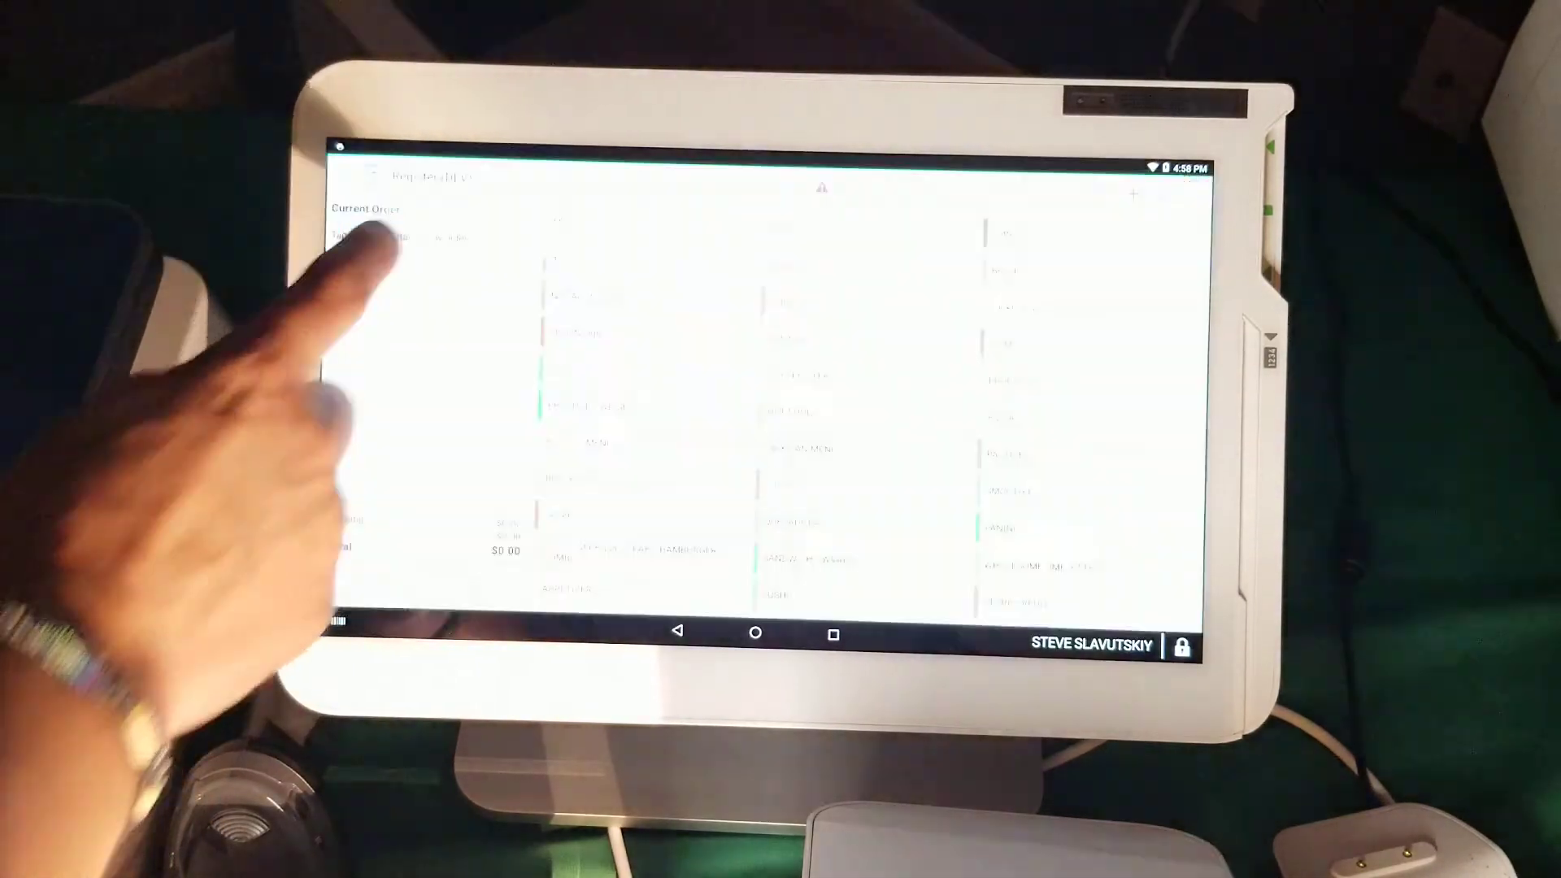